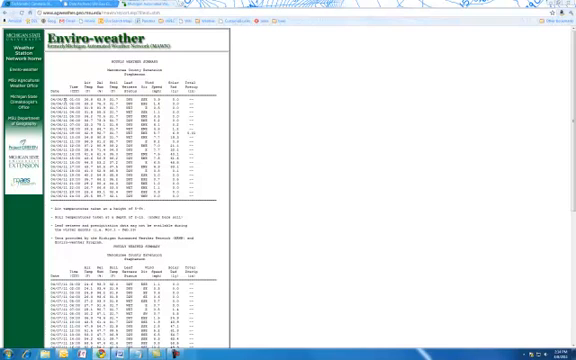
Step: Scroll down the Enviro-weather page to the block of hourly weather readings
scroll(down, 3)
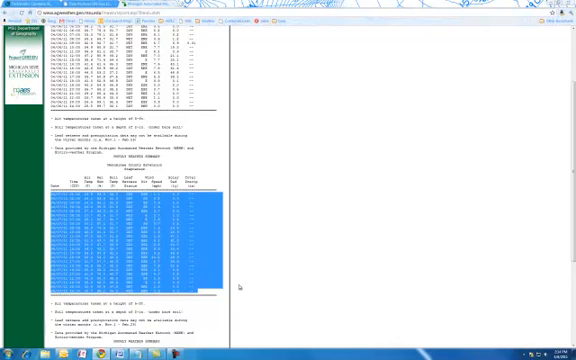
mouse_move(240, 288)
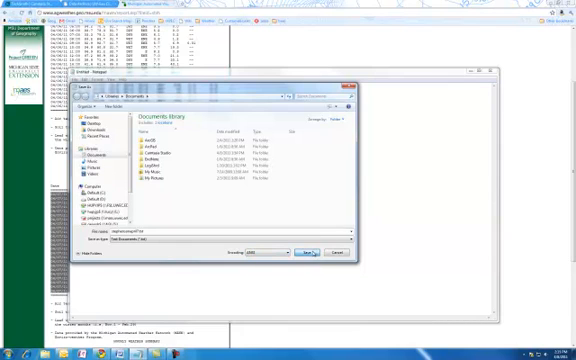
Step: Save the readings as a text file in Notepad and start a blank Excel workbook
click(306, 252)
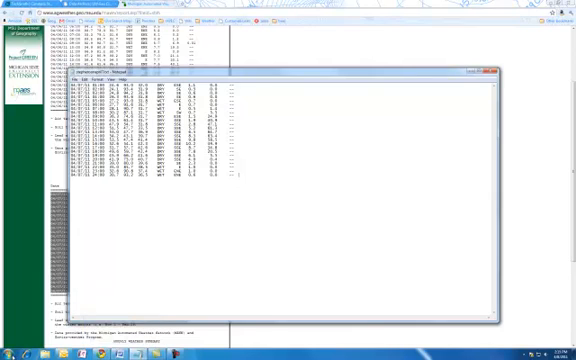
click(8, 352)
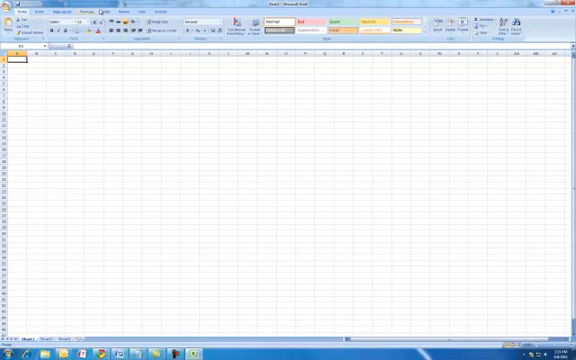
Step: Import the saved weather text file through the Text Import Wizard into the sheet as columns
click(104, 12)
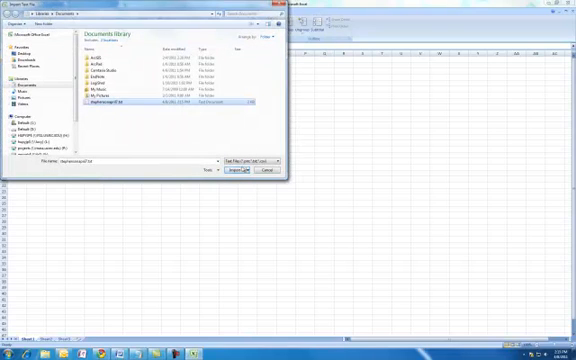
click(244, 170)
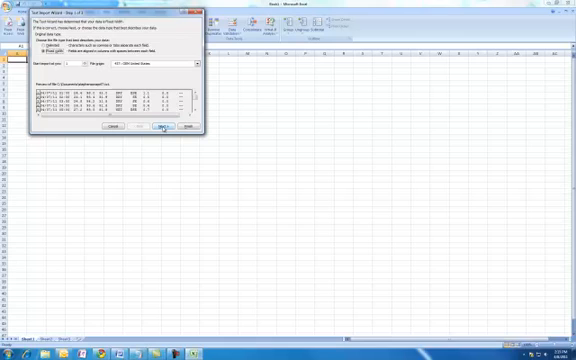
click(158, 130)
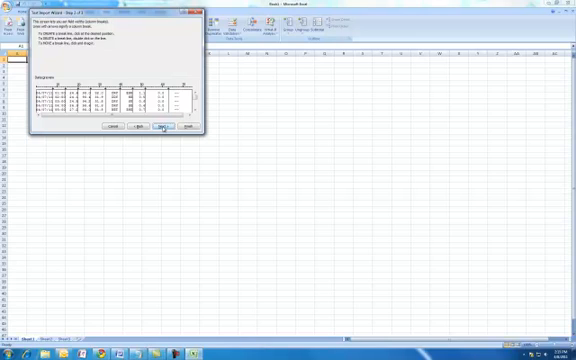
click(158, 128)
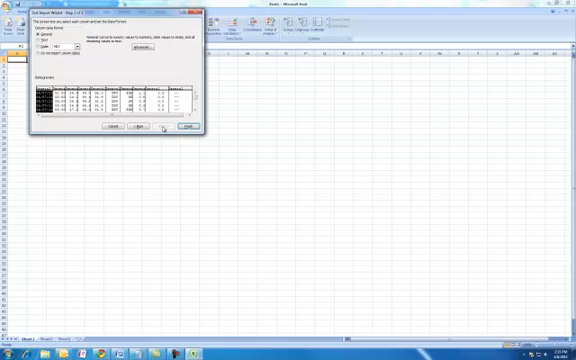
click(184, 128)
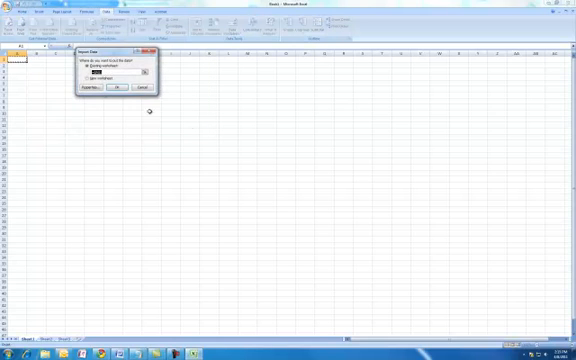
click(118, 84)
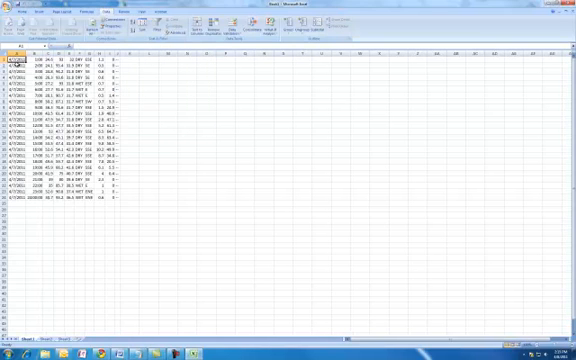
Step: Select the second column of readings and rework it through the column context menu
click(32, 72)
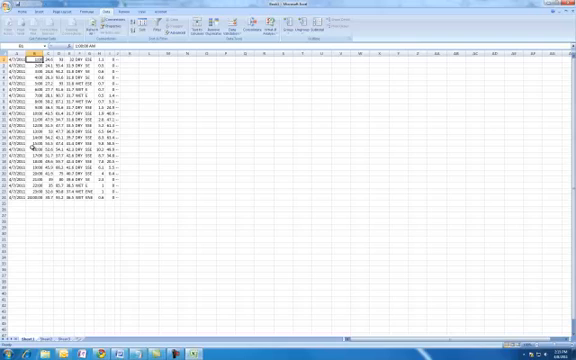
click(36, 198)
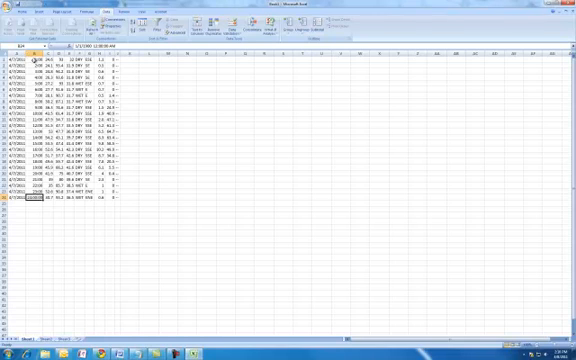
click(34, 60)
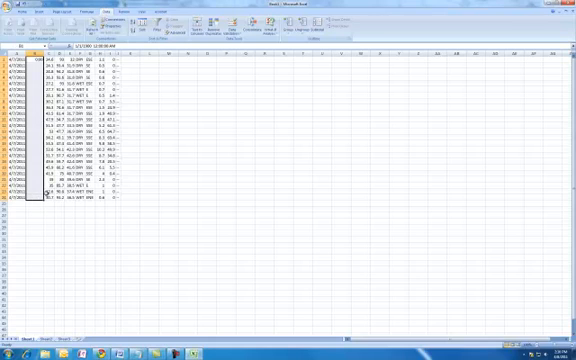
right_click(40, 90)
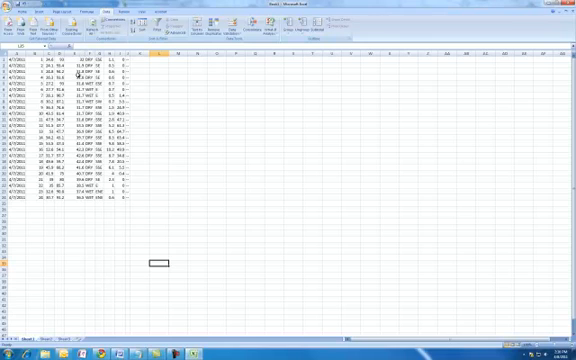
Step: Reformat one column as Number and the next as Time via Format Cells
click(76, 48)
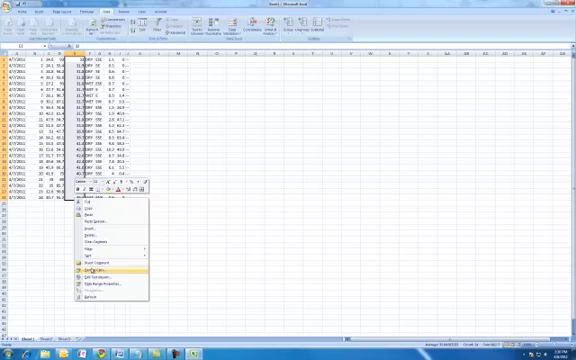
click(100, 270)
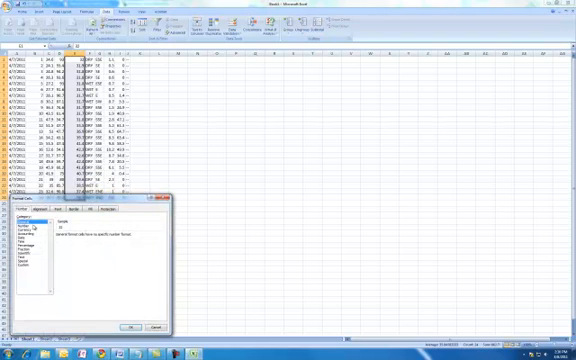
click(36, 232)
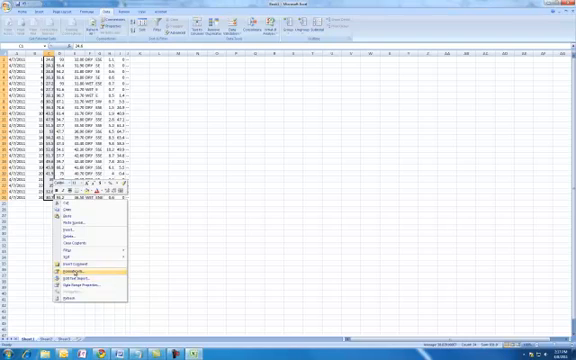
click(74, 270)
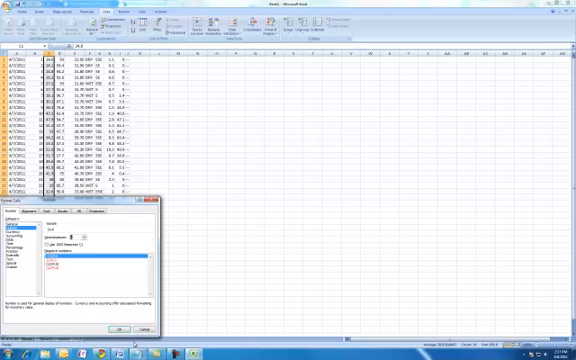
click(144, 328)
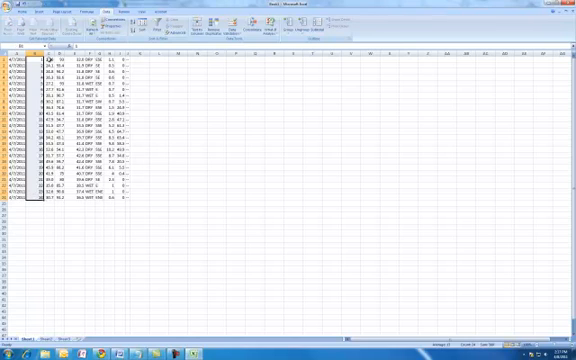
click(54, 54)
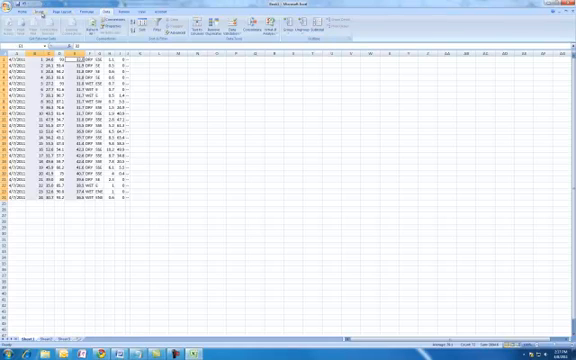
Step: Insert a line chart of soil and air temperature and remove the extra straight-line series
click(104, 28)
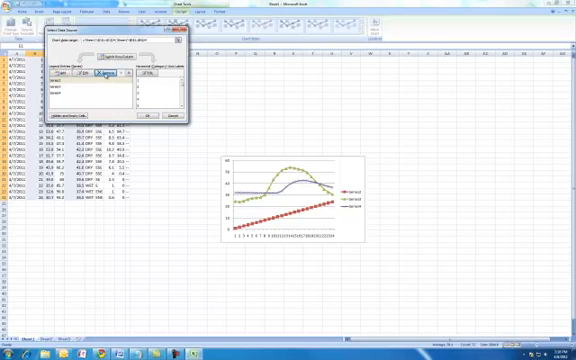
click(108, 76)
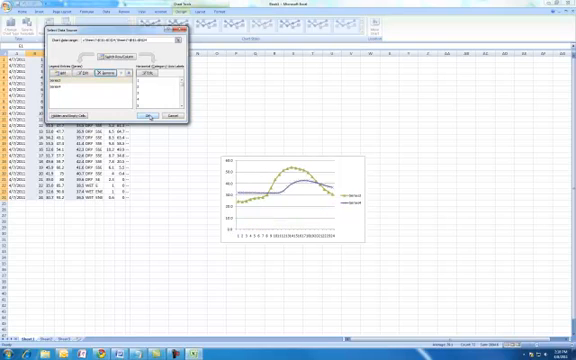
click(150, 116)
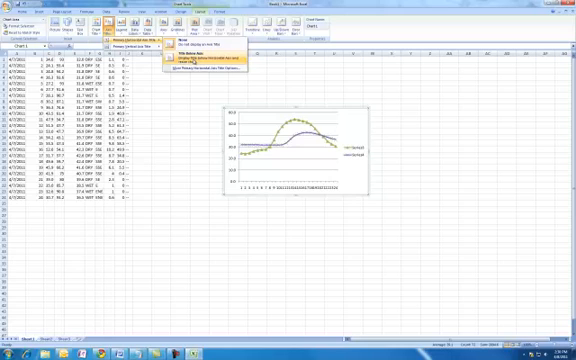
Step: Add a primary horizontal axis title below the temperature chart
click(188, 68)
text(Time (Hours))
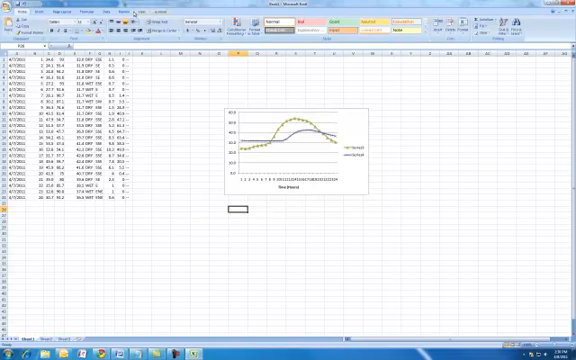
click(296, 150)
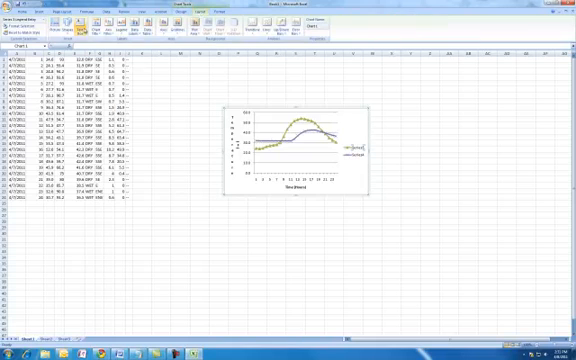
Step: Add an above-chart title reading 'Soil and Air Temperature' with the Michigan station and date
click(96, 28)
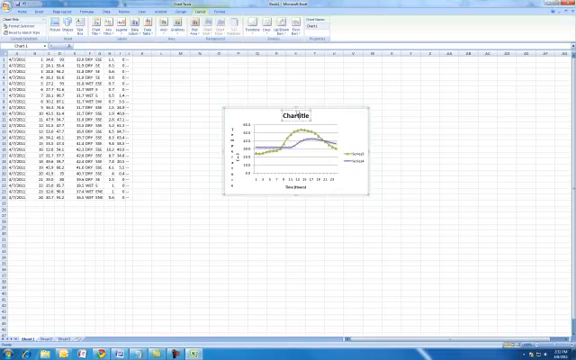
click(292, 116)
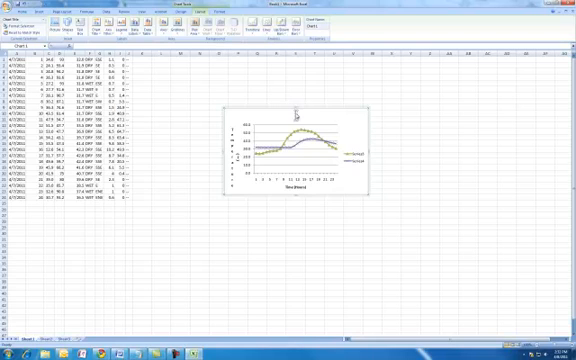
text(Sa)
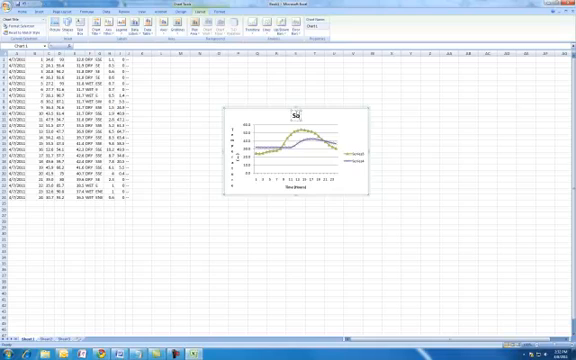
text(Soil and Air Temperature:)
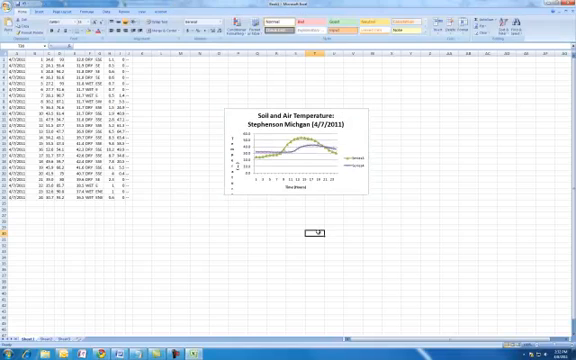
click(300, 150)
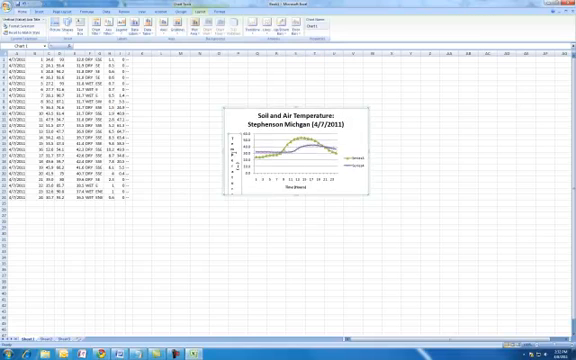